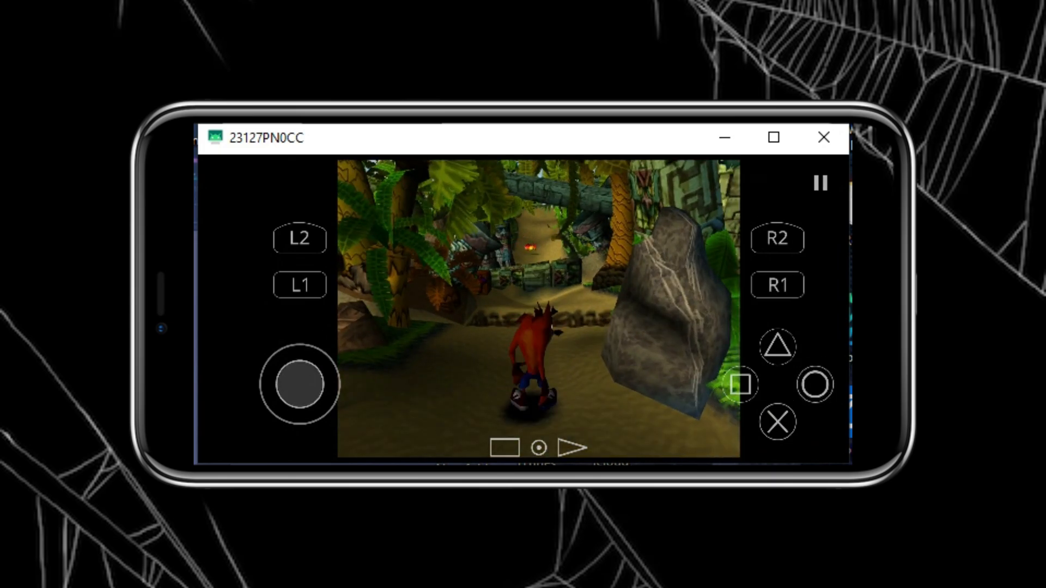
- Install DuckStation from its Play Store listing and decline the Play Pass trial offer
left_click_drag(300, 384, 300, 347)
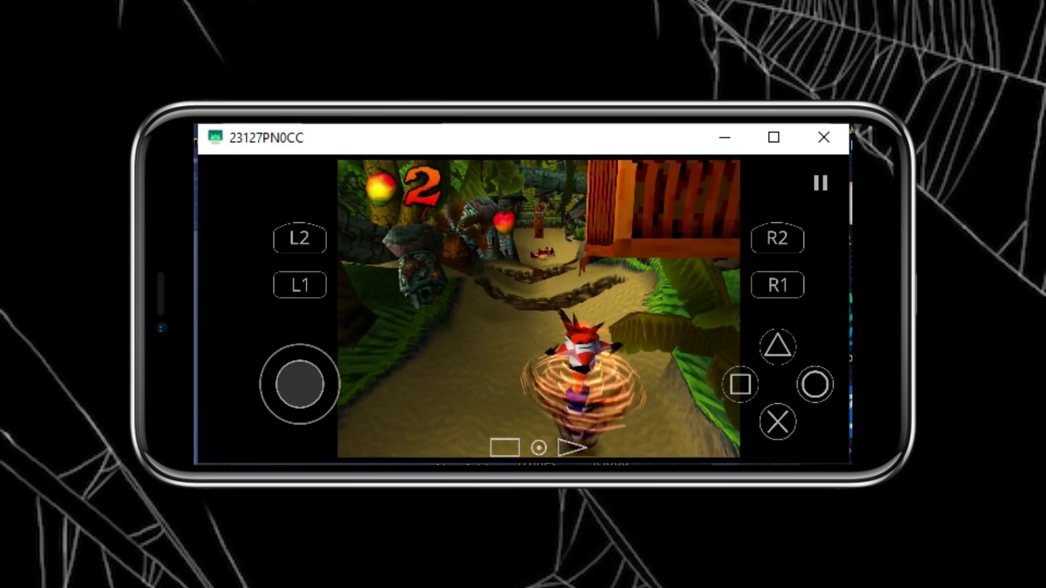
left_click_drag(300, 385, 327, 386)
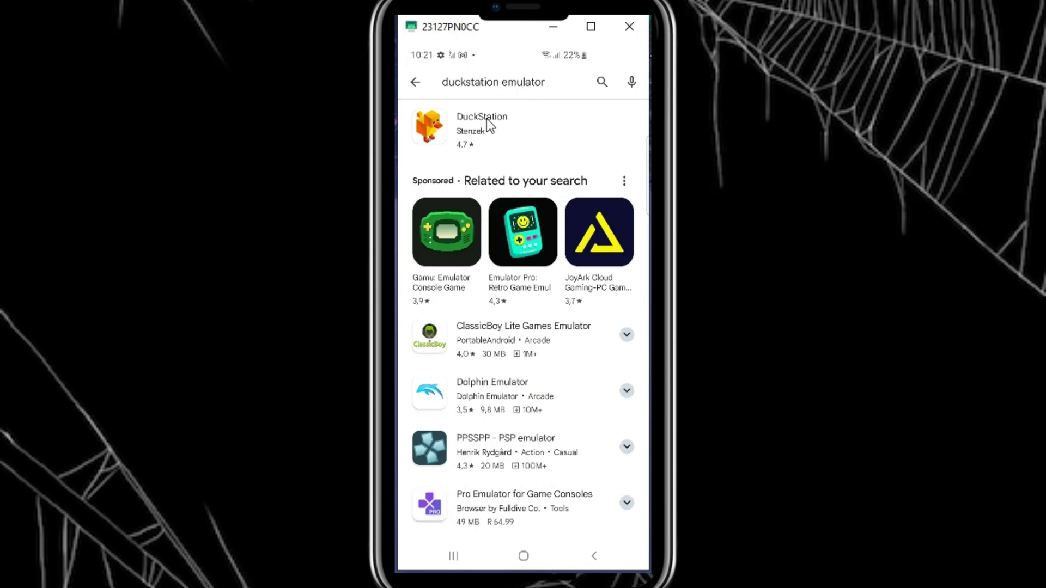
left_click(482, 126)
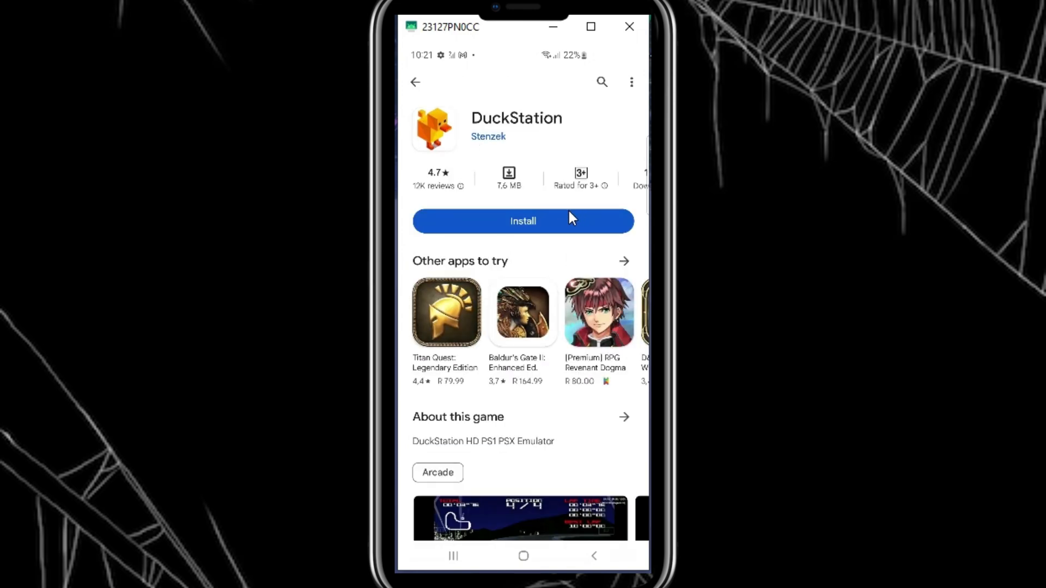
left_click(523, 221)
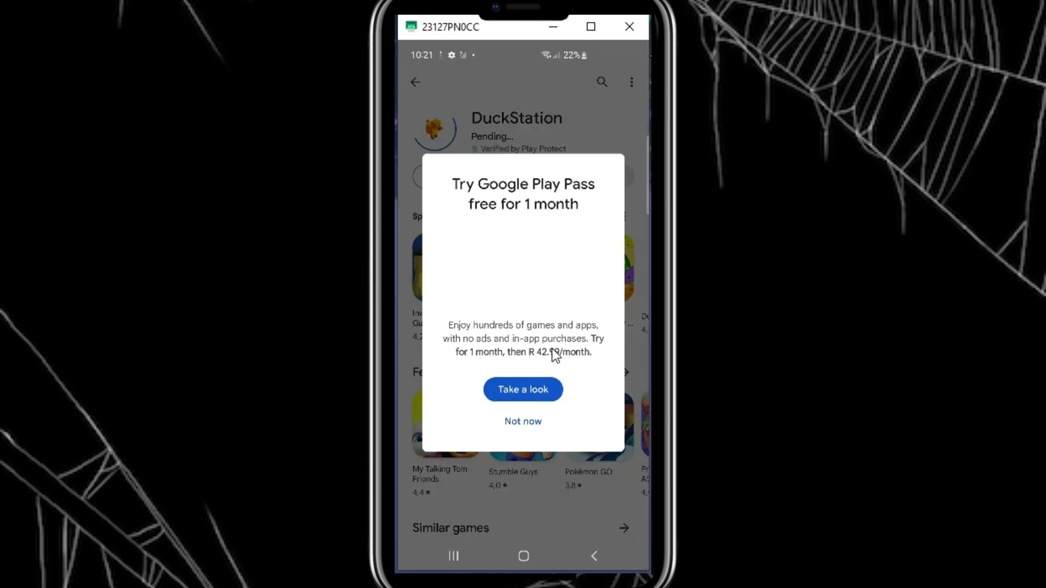
left_click(522, 420)
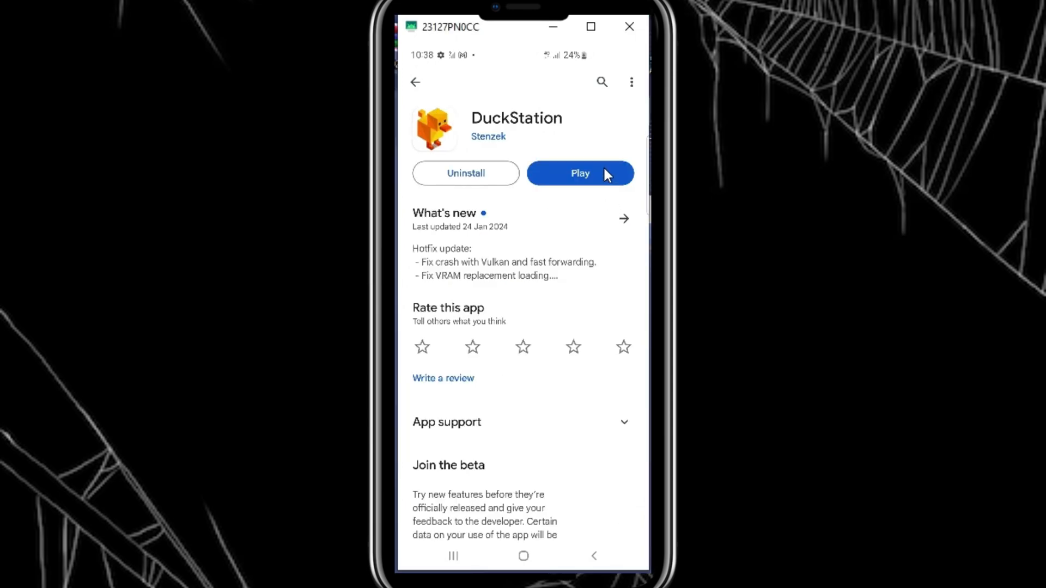
- Launch DuckStation, start the setup wizard and switch the theme to Dark
left_click(580, 173)
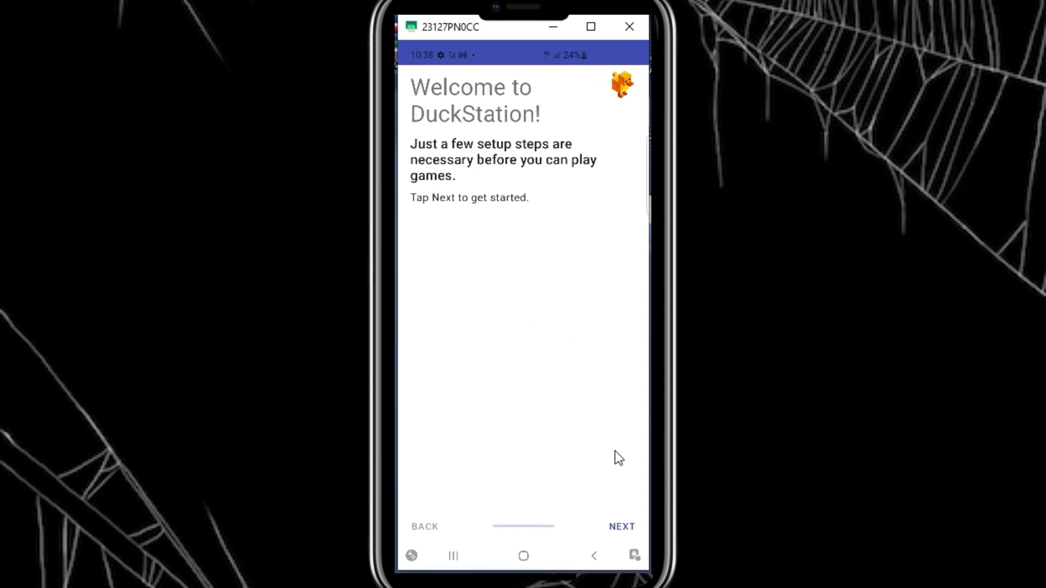
left_click(621, 526)
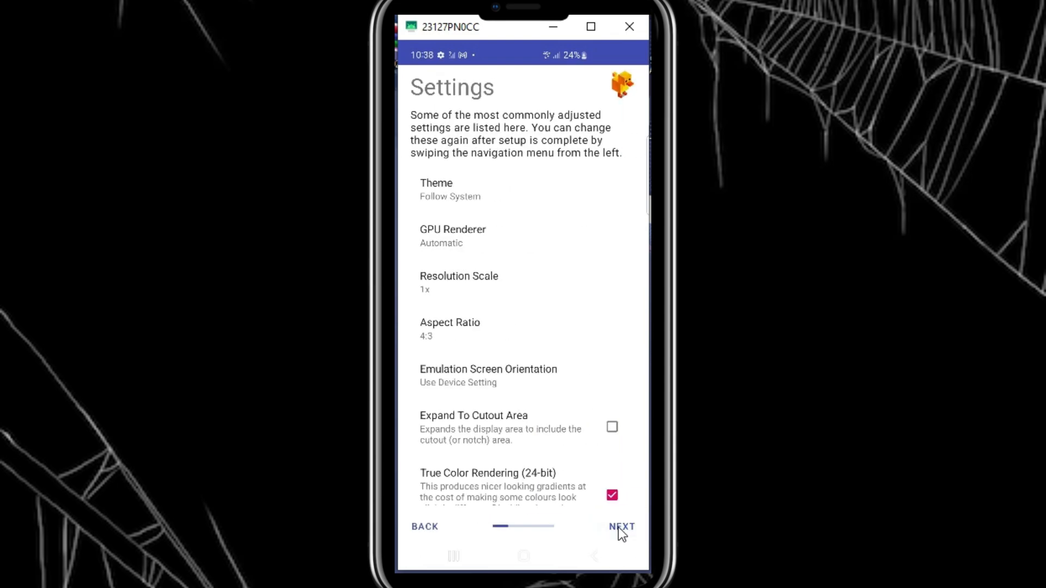
mouse_move(498, 209)
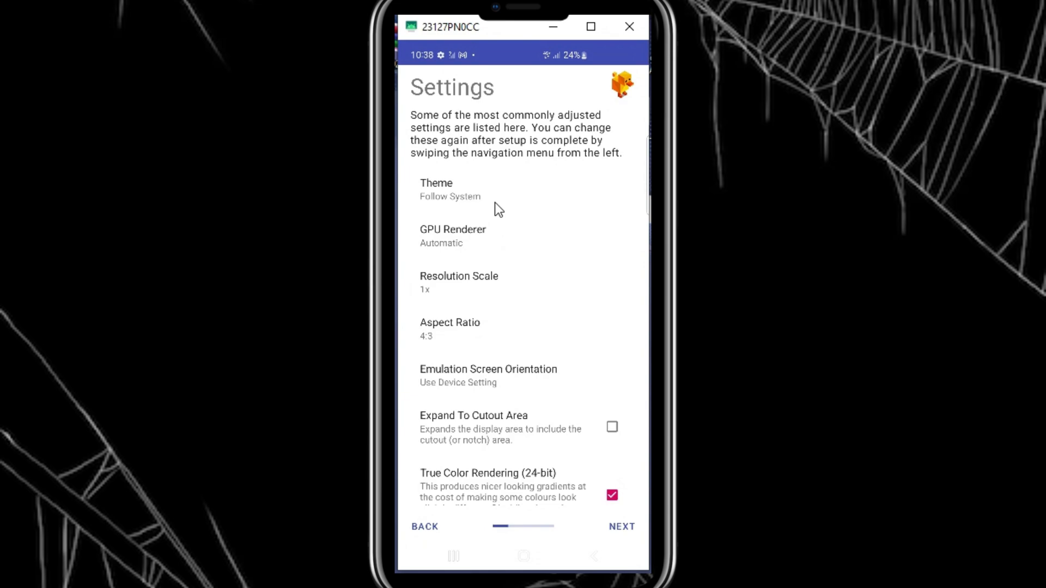
left_click(450, 189)
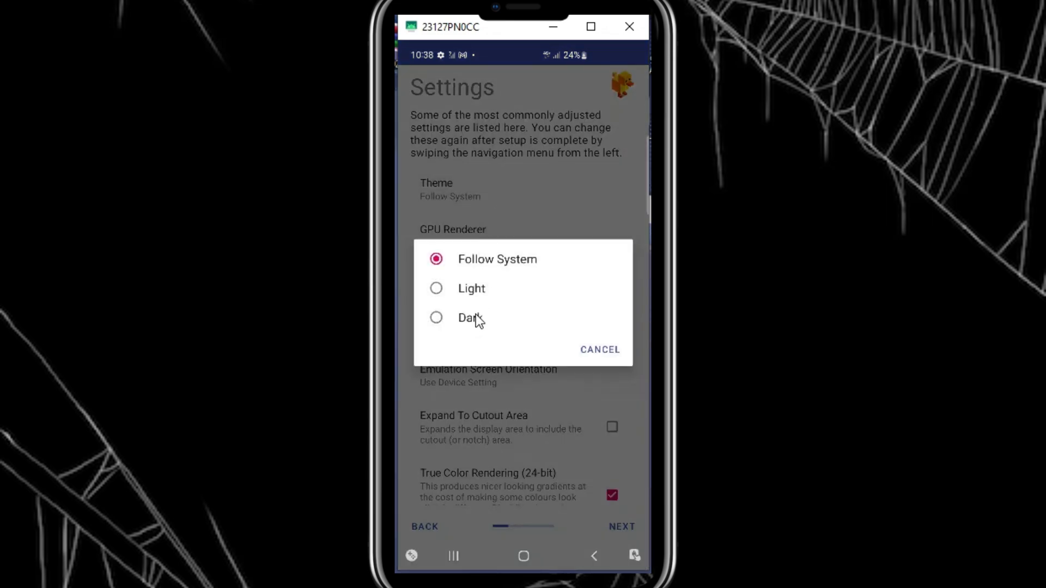
left_click(470, 317)
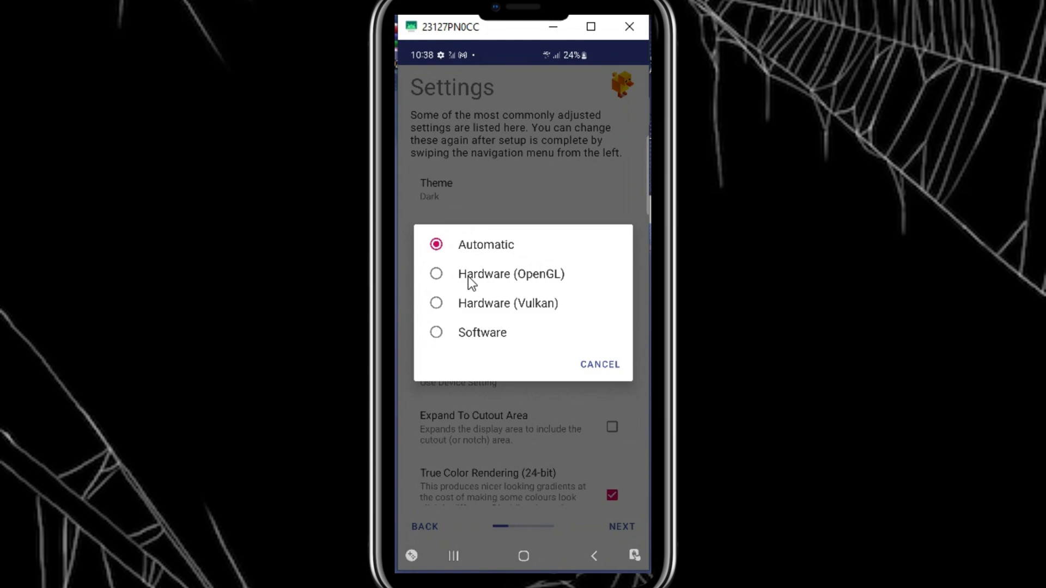
mouse_move(436, 308)
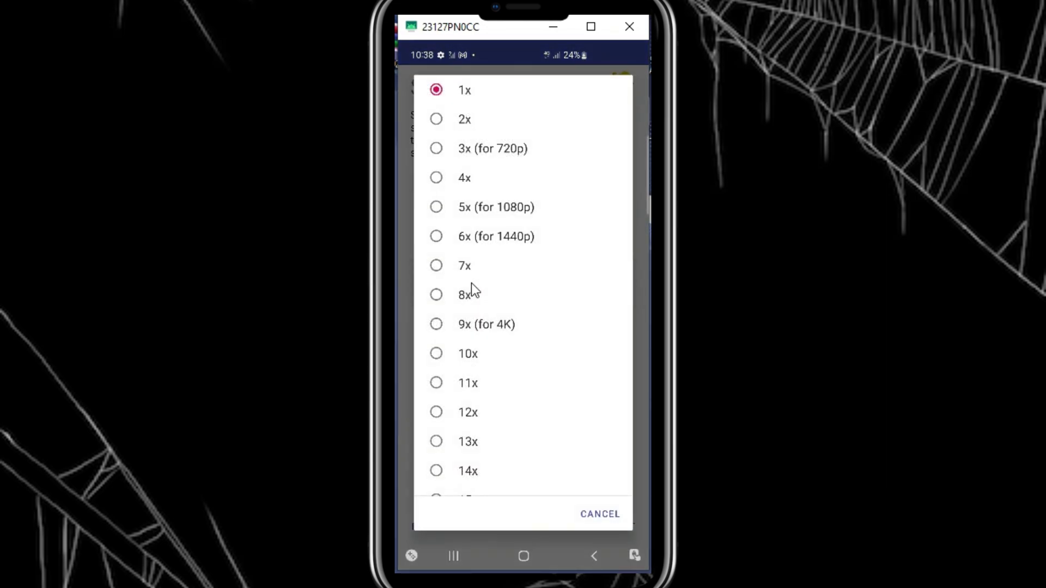
mouse_move(440, 219)
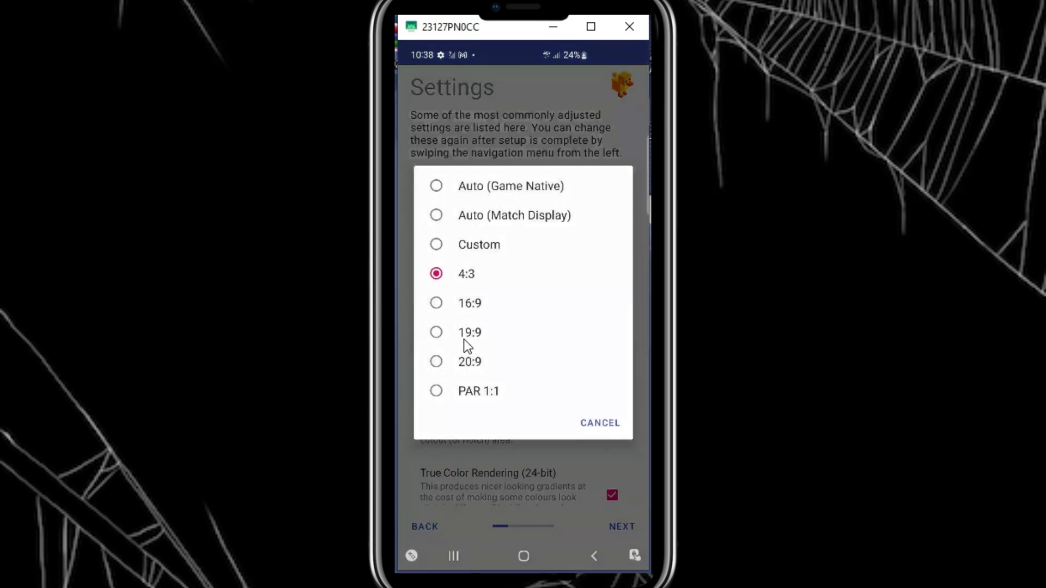
- Set the aspect ratio to 16:9, keep the orientation unchanged and enable the Widescreen Hack
left_click(435, 303)
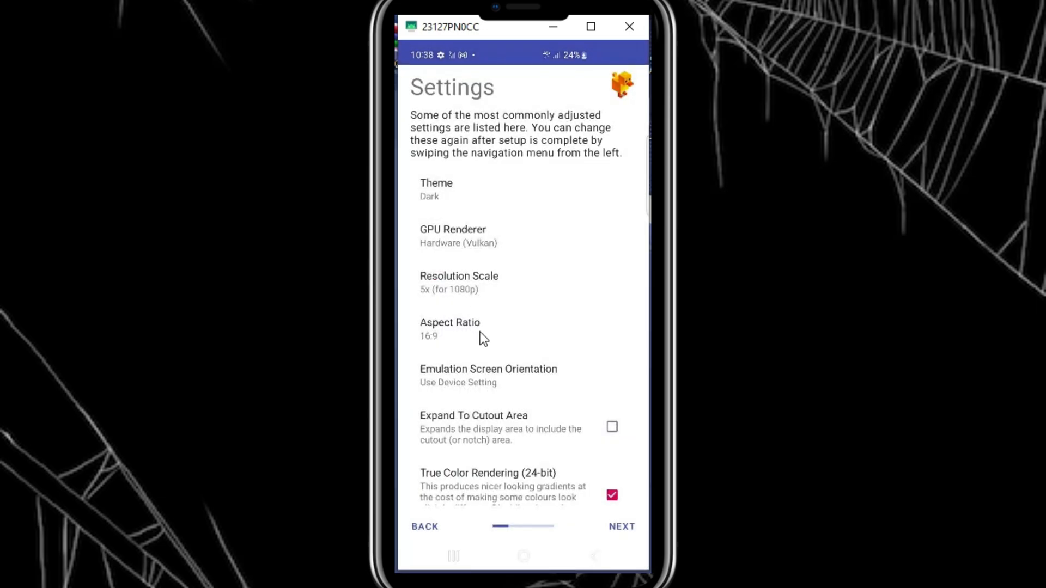
left_click(488, 375)
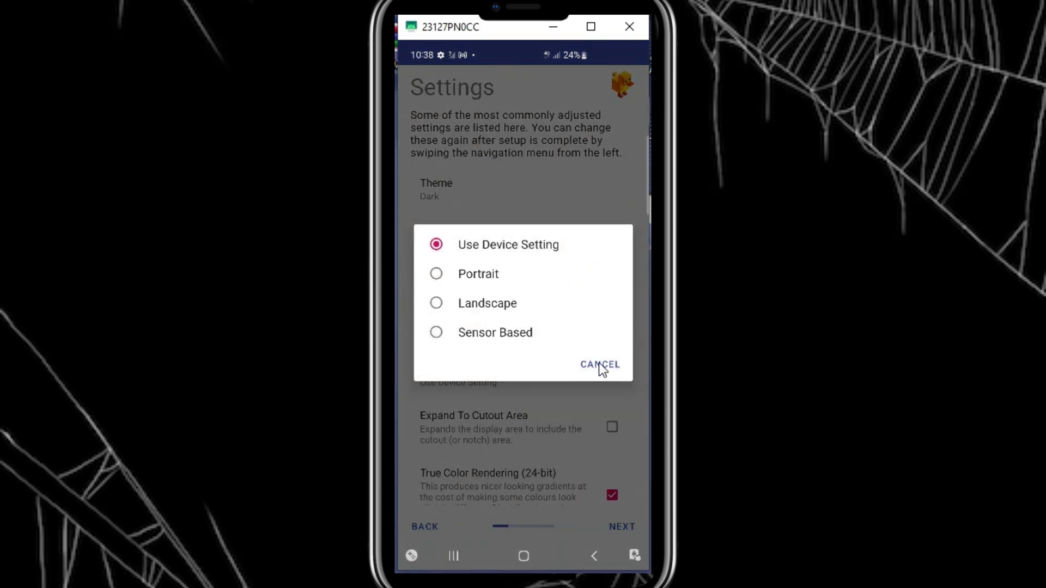
left_click(598, 365)
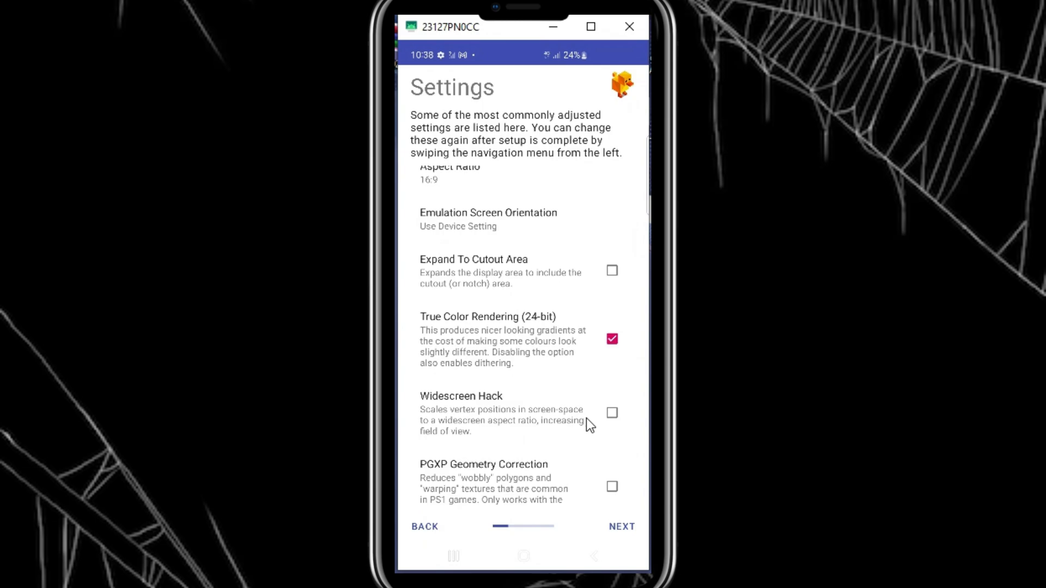
left_click(611, 412)
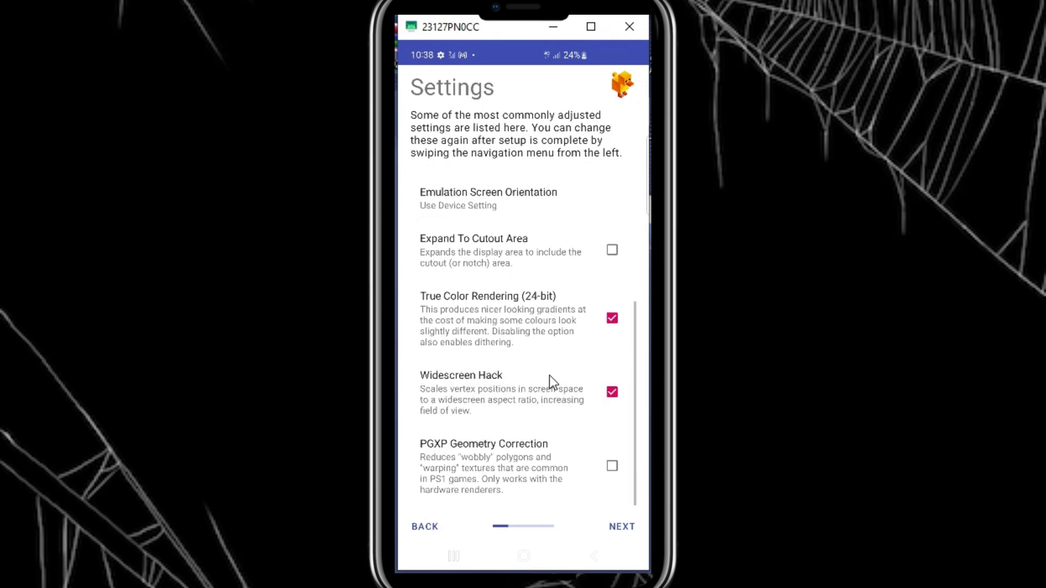
left_click(621, 526)
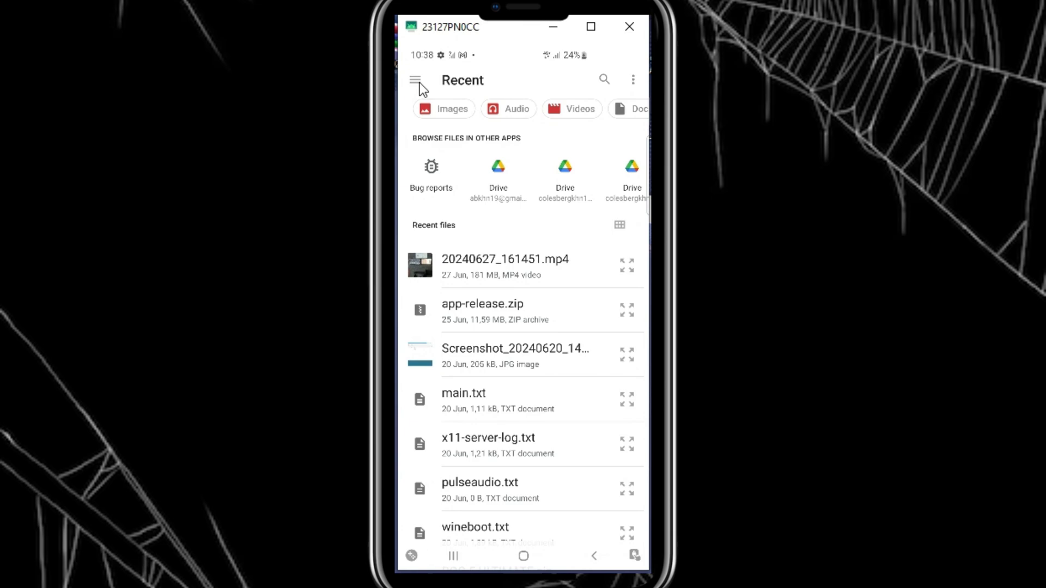
- Add the folder holding the Resident Evil 3 files as the games directory
left_click(415, 79)
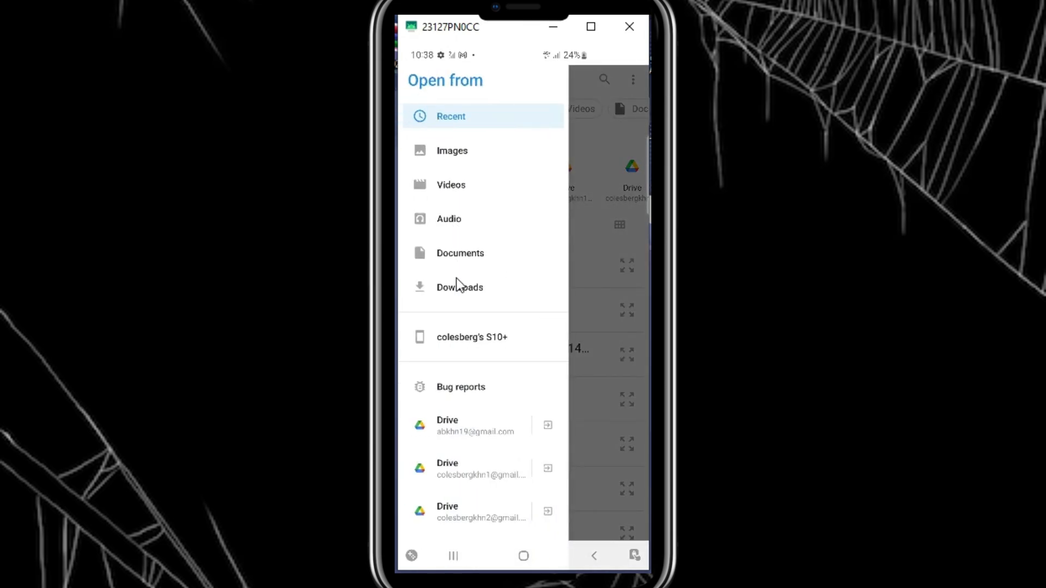
left_click(459, 286)
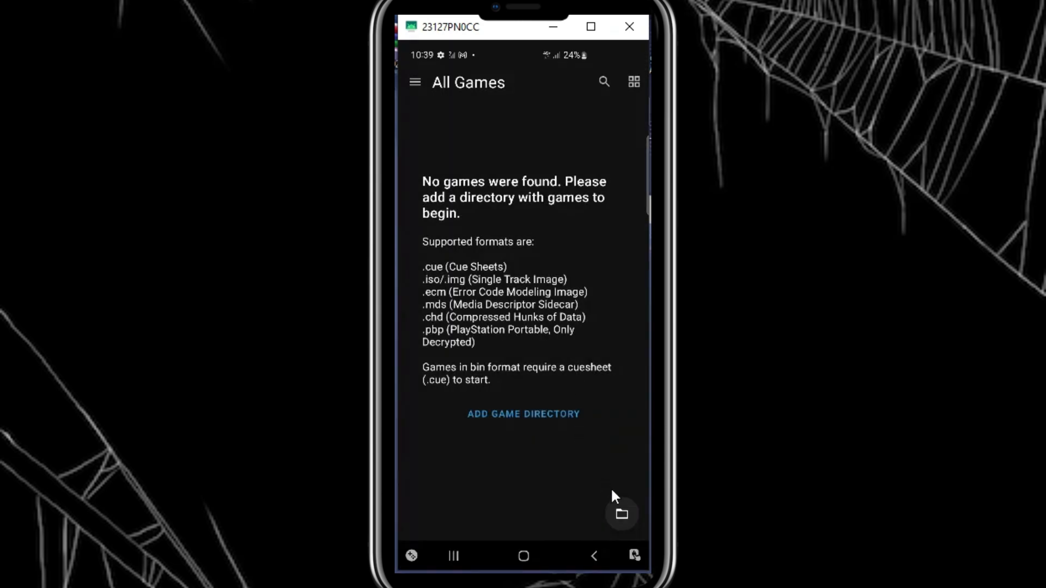
mouse_move(580, 501)
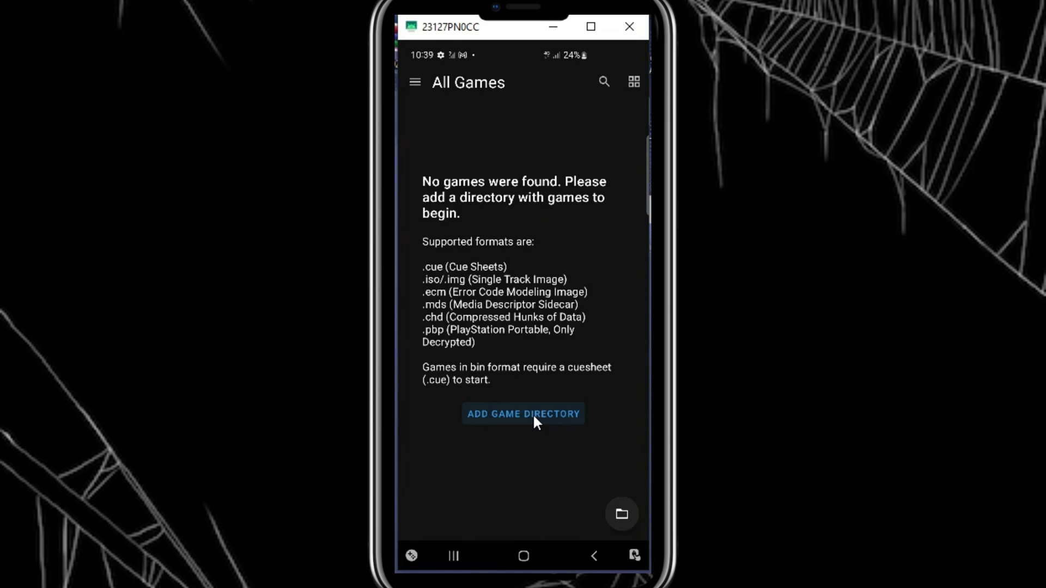
left_click(523, 414)
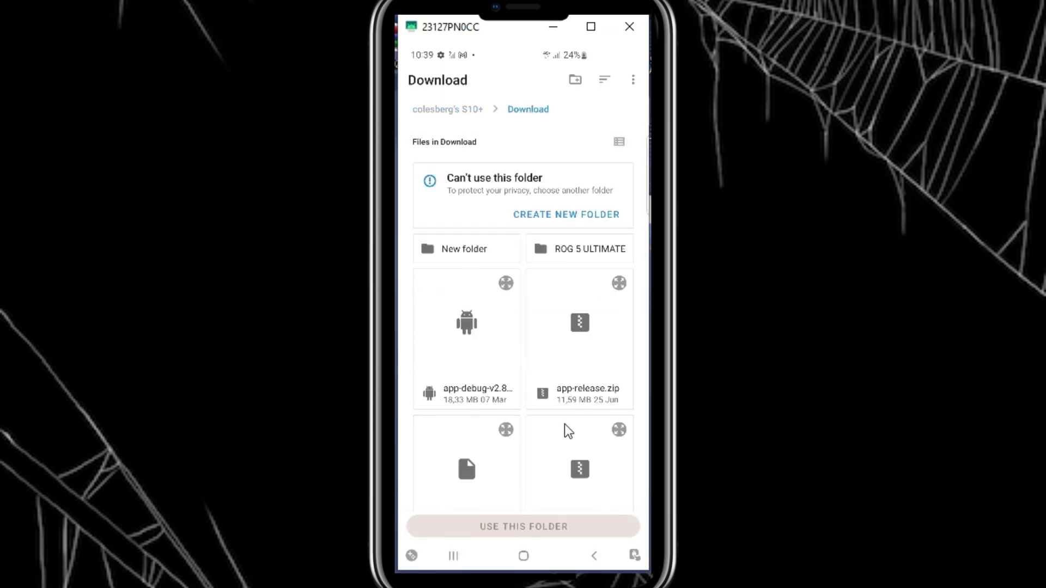
left_click(464, 248)
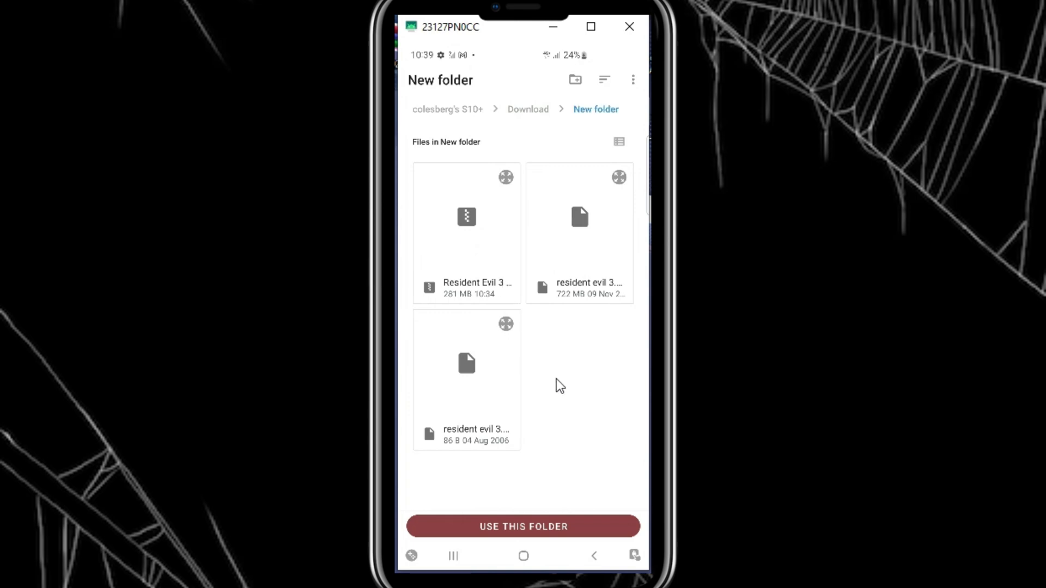
mouse_move(578, 270)
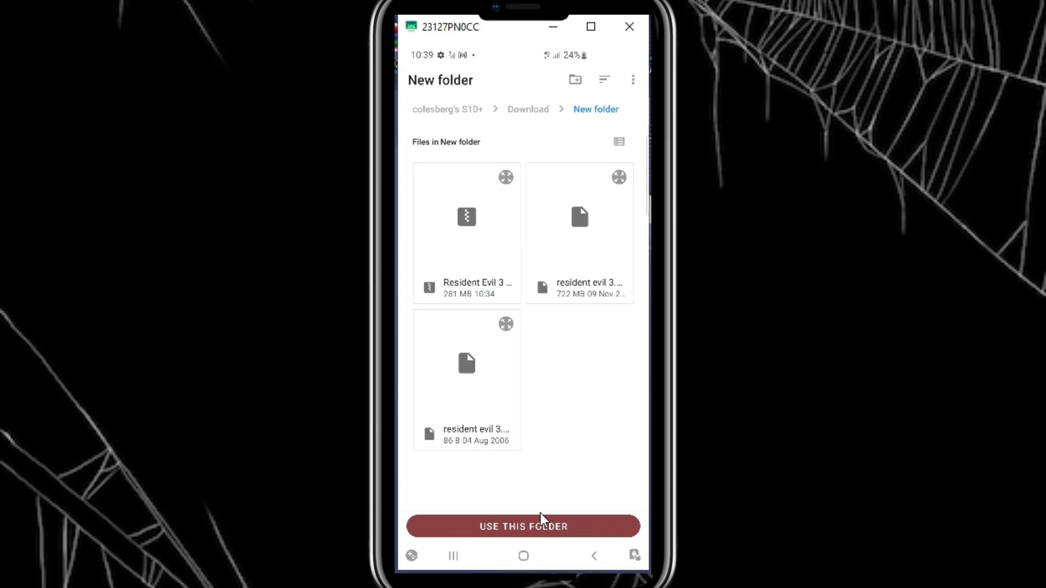
left_click(523, 526)
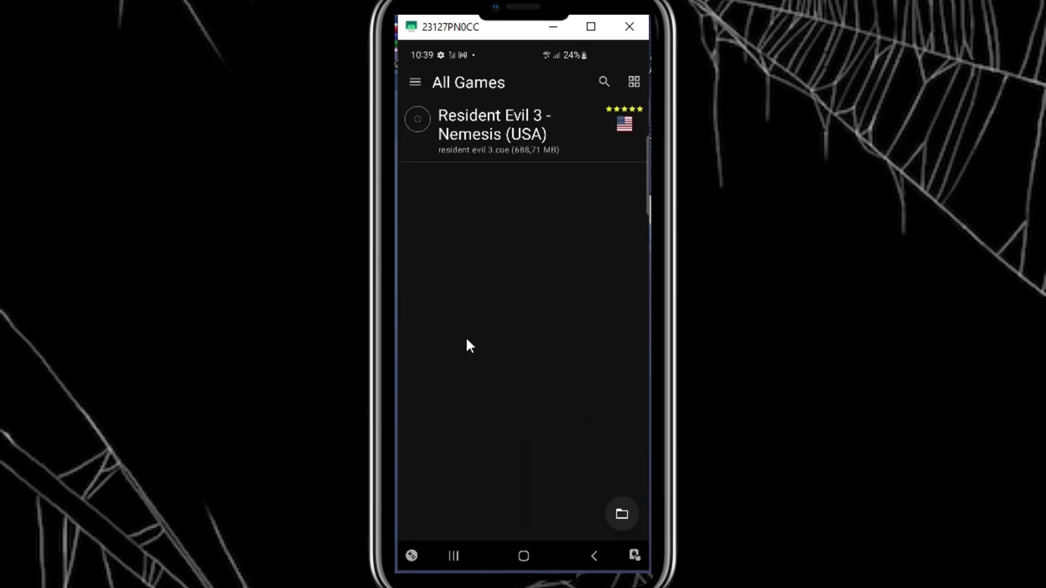
mouse_move(417, 94)
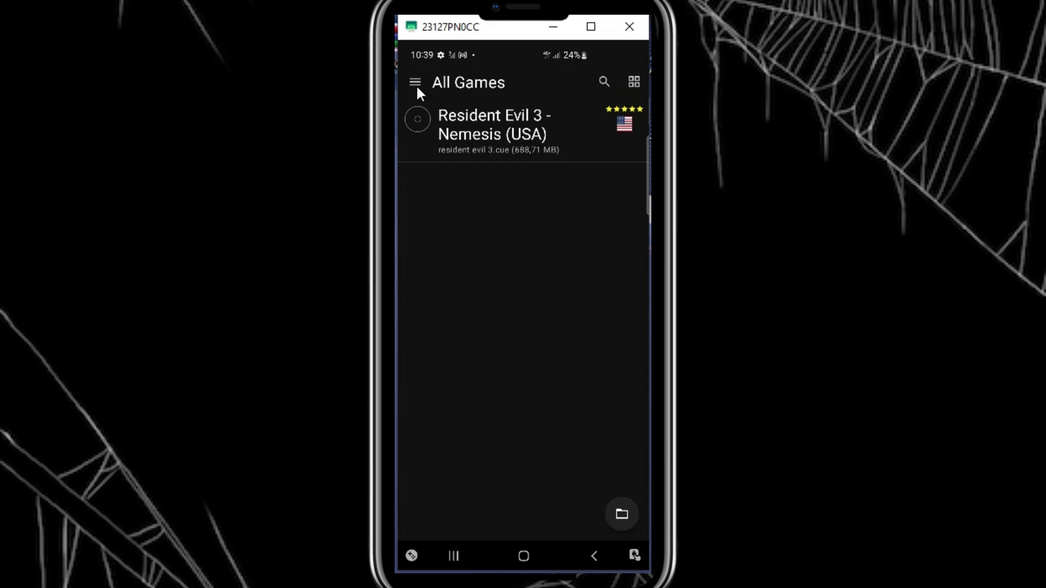
- Review the Touchscreen and Port 1 controller pages unchanged, then return to the profile settings
left_click(414, 82)
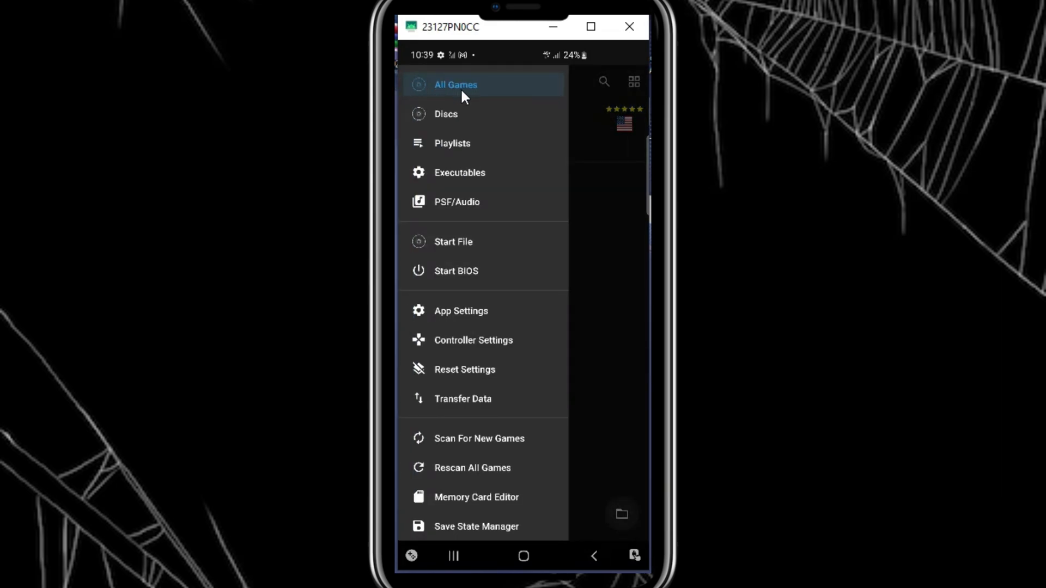
mouse_move(476, 241)
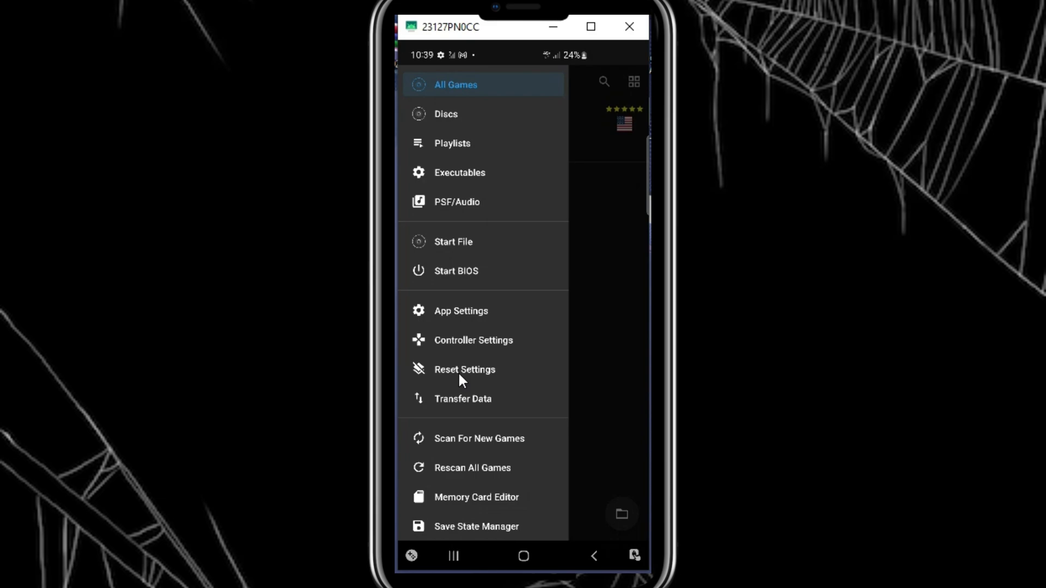
mouse_move(472, 381)
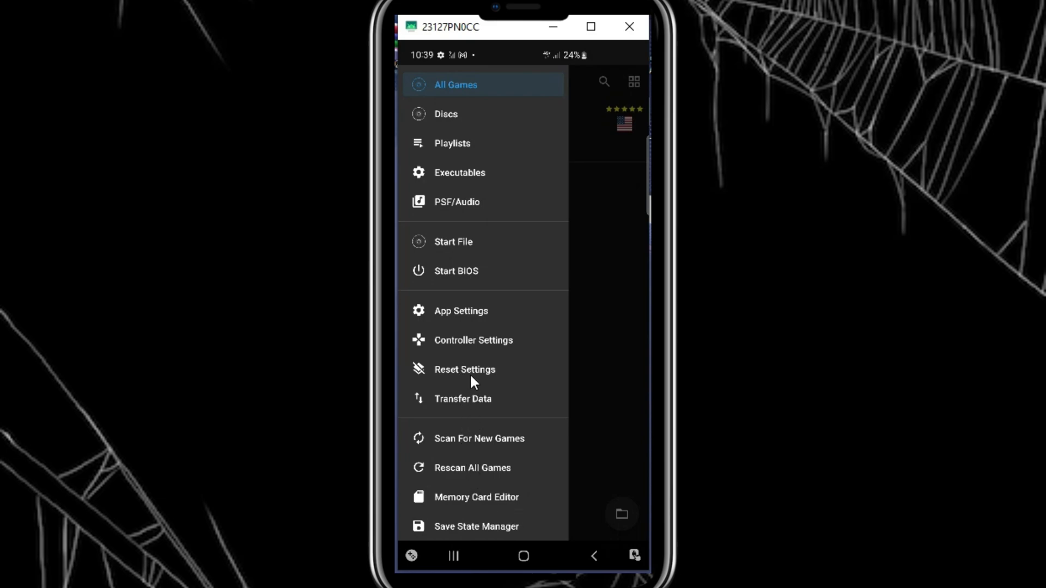
mouse_move(474, 349)
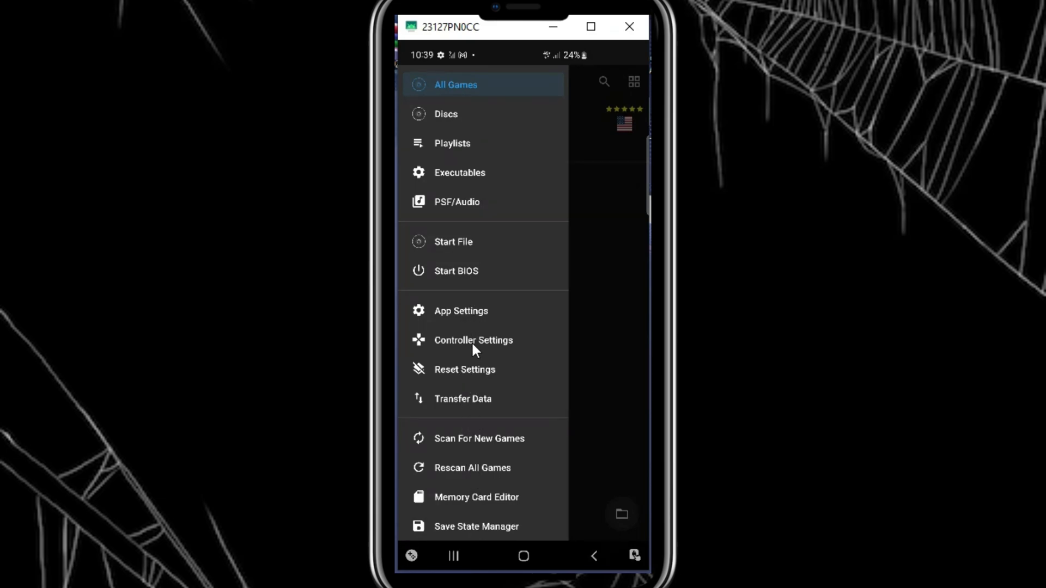
left_click(473, 340)
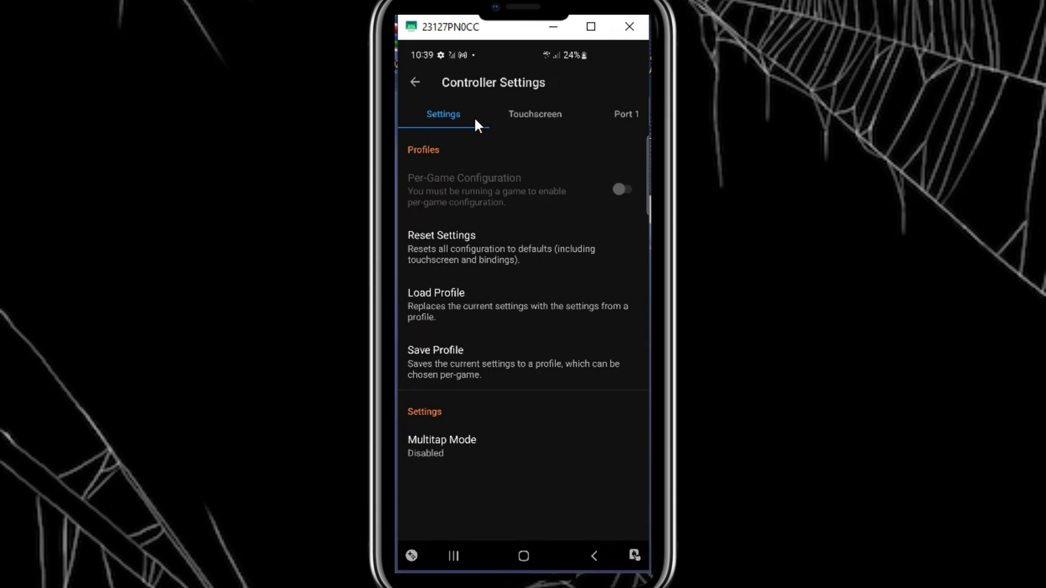
mouse_move(527, 133)
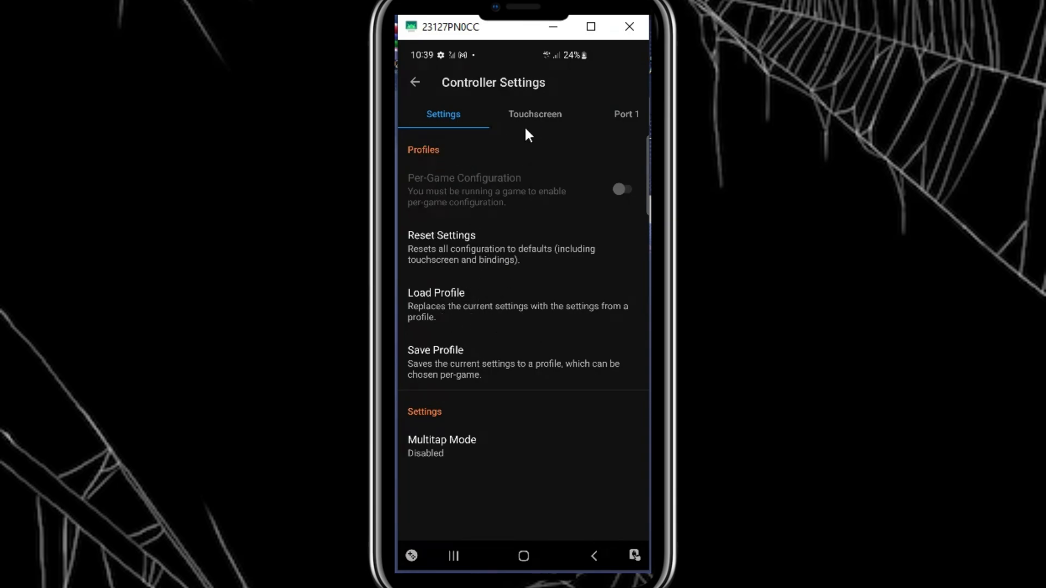
left_click(533, 115)
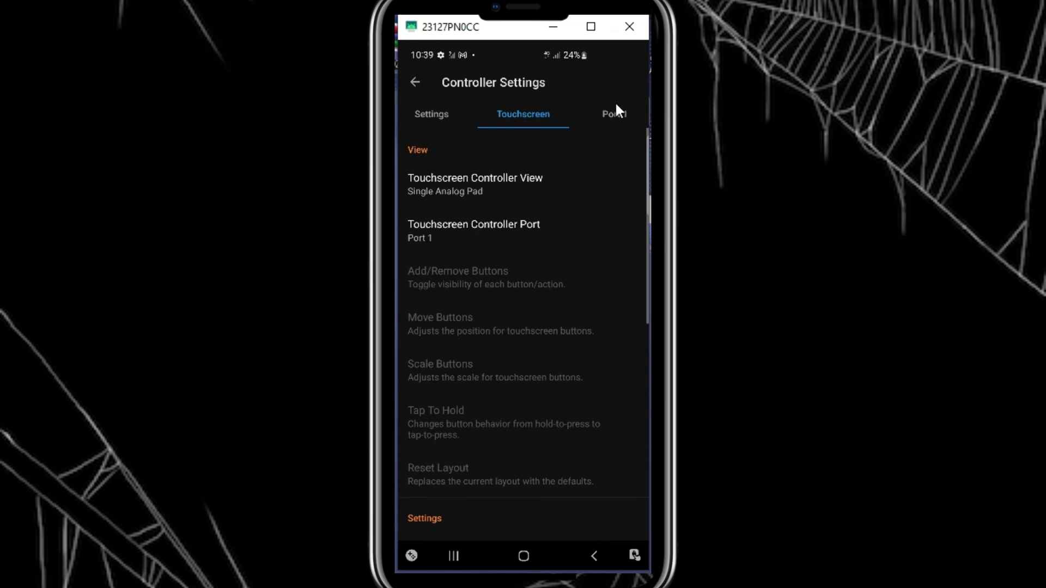
left_click(612, 113)
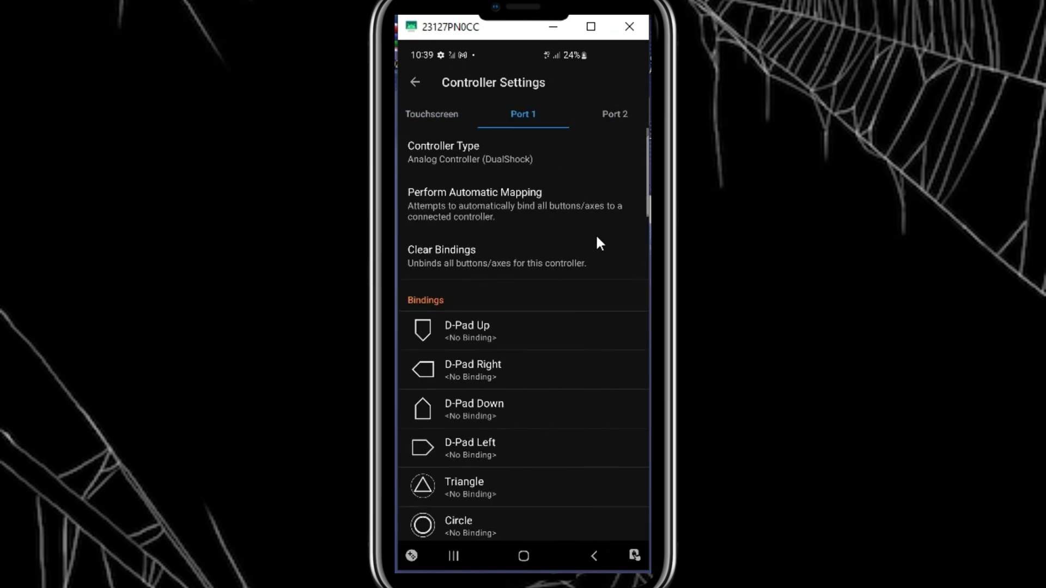
scroll("down", 3)
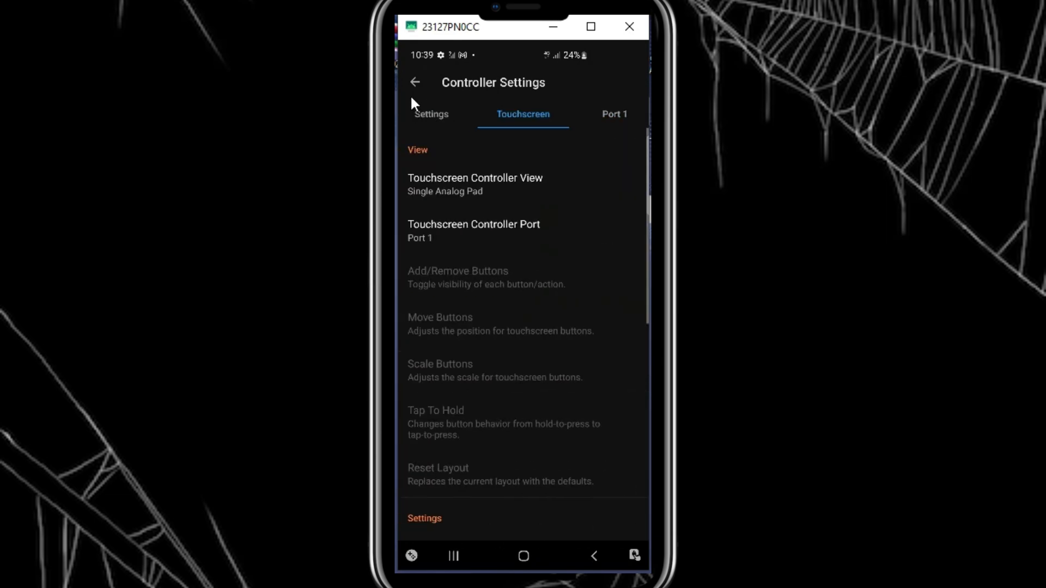
left_click(443, 114)
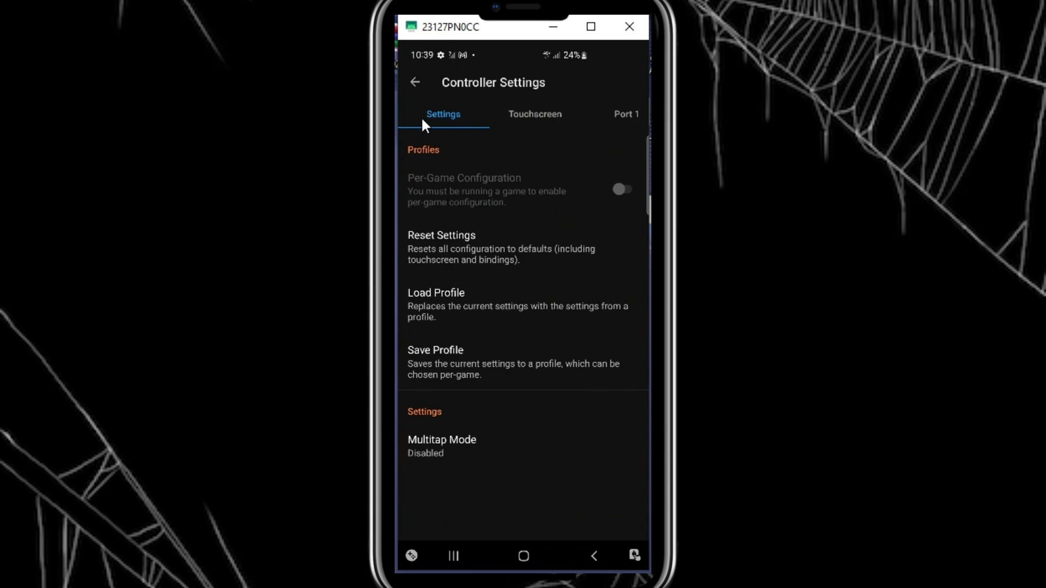
mouse_move(501, 385)
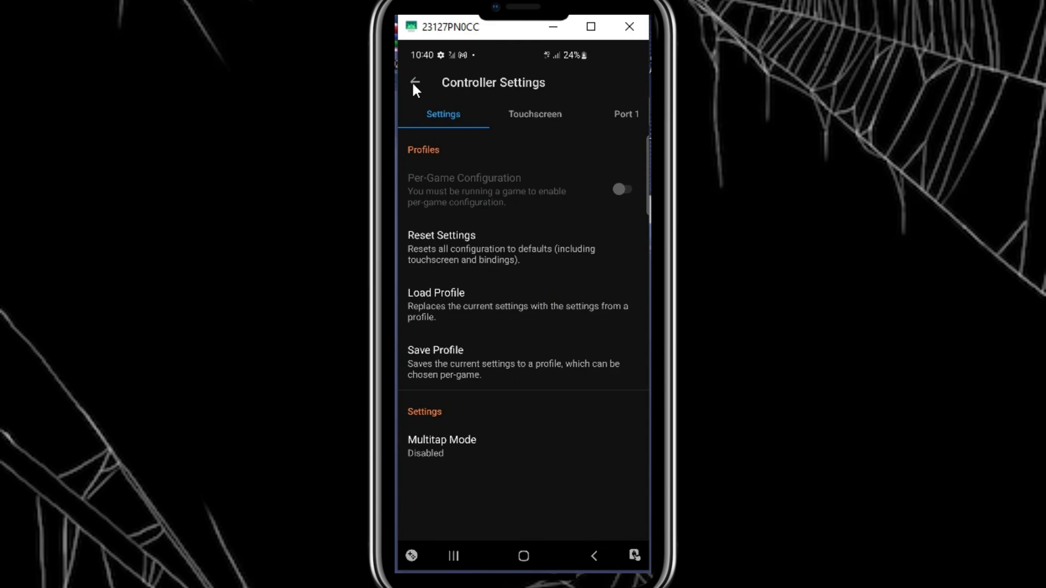
- Import the SCPH-1001 BIOS from the Download folder via the Missing BIOS prompt
left_click(415, 83)
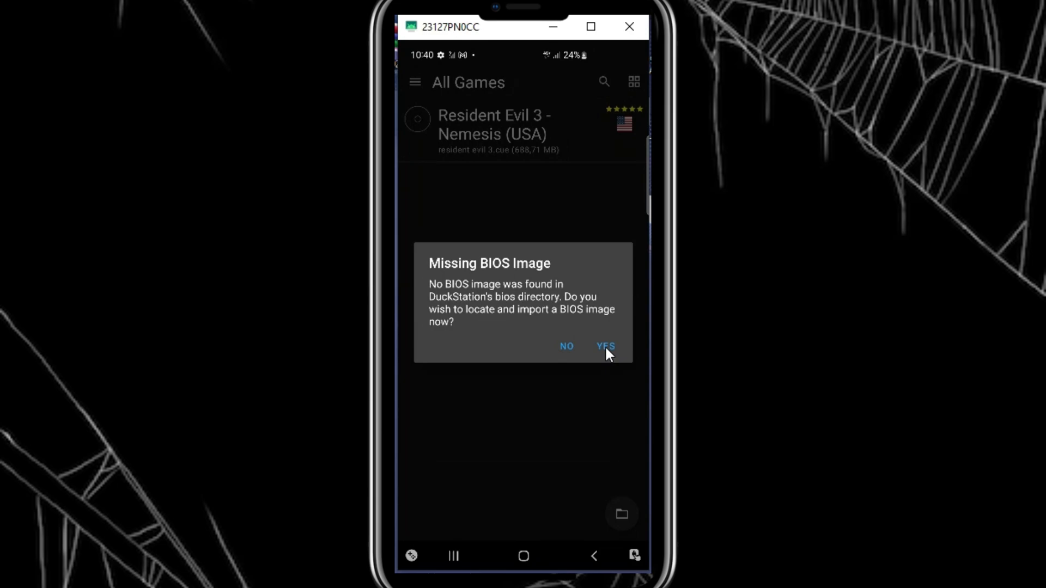
left_click(605, 346)
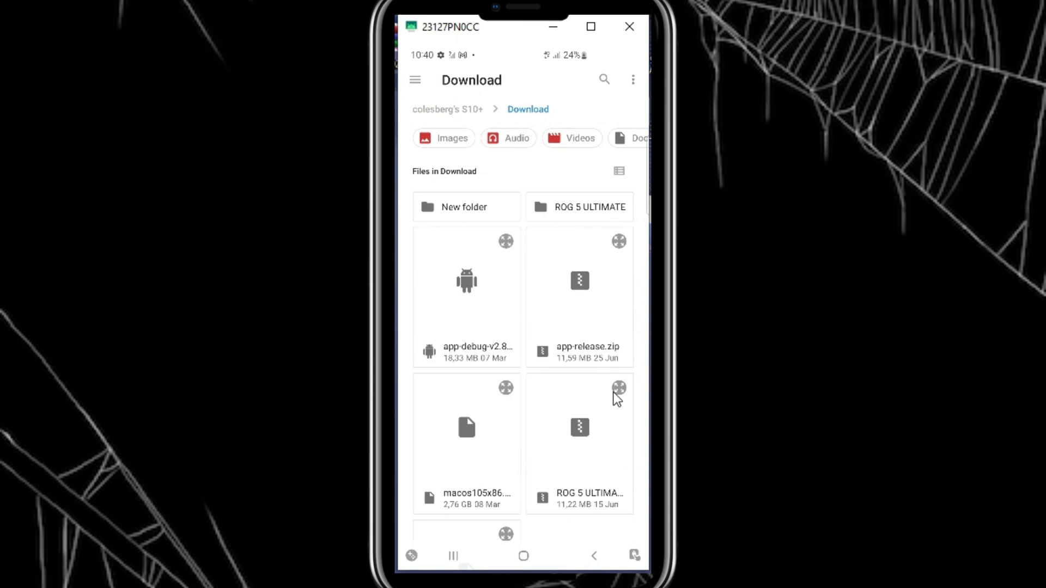
scroll("down", 3)
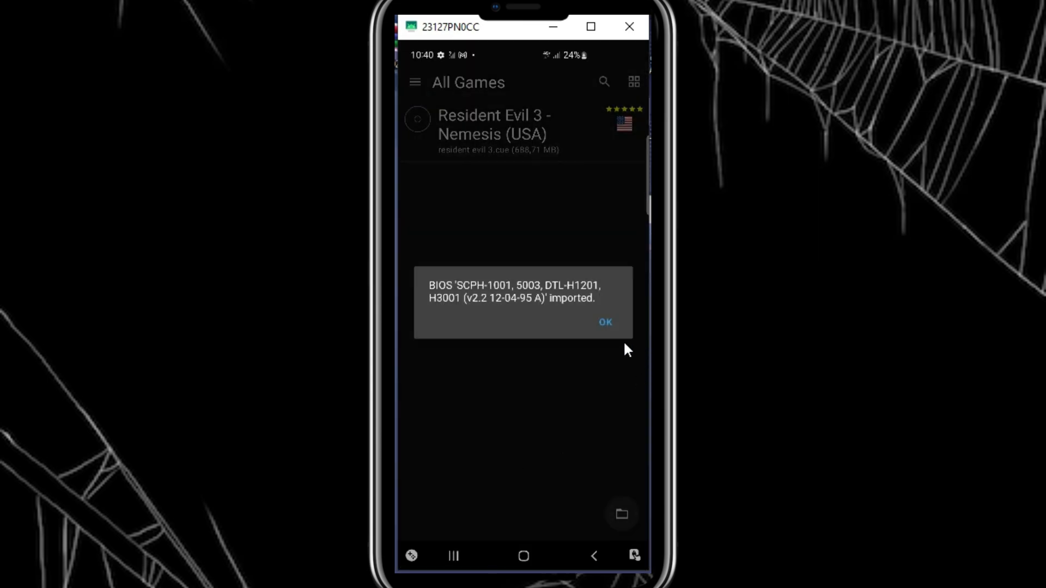
left_click(605, 321)
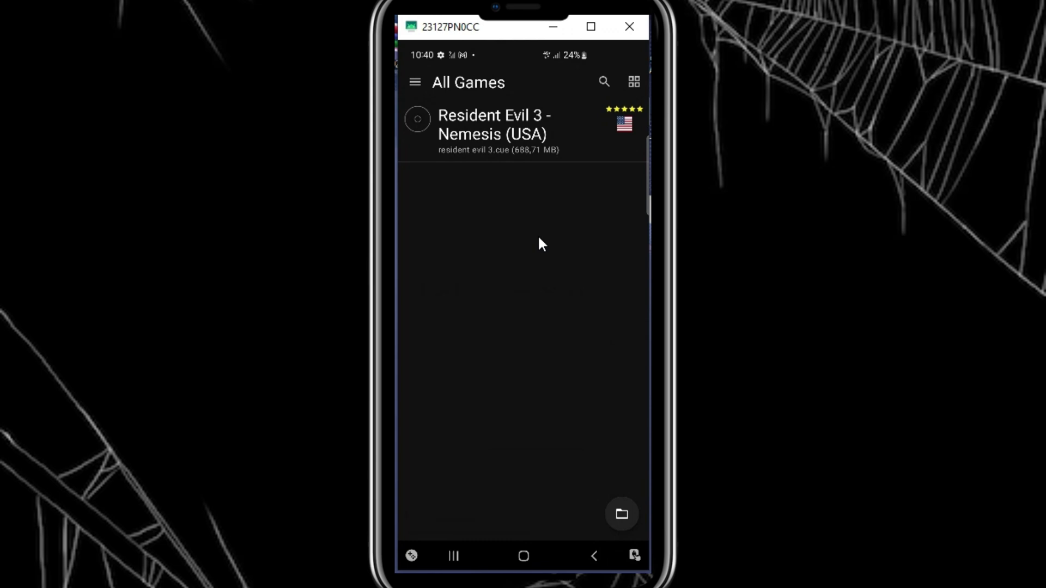